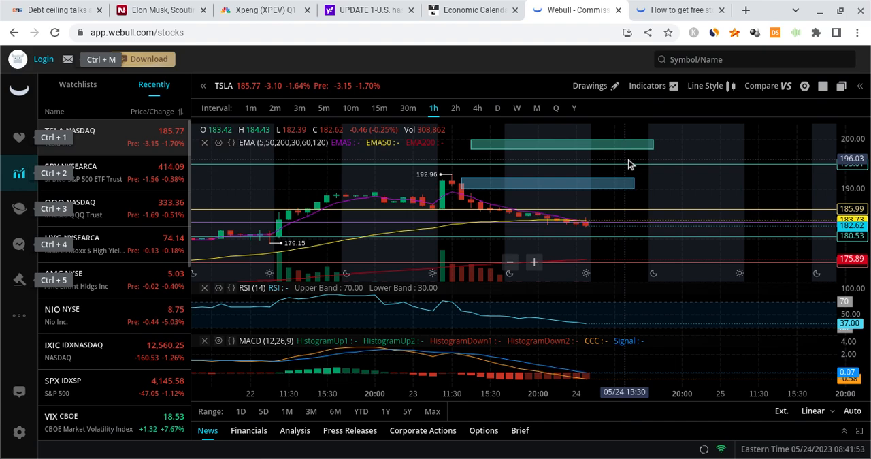
mouse_move(629, 164)
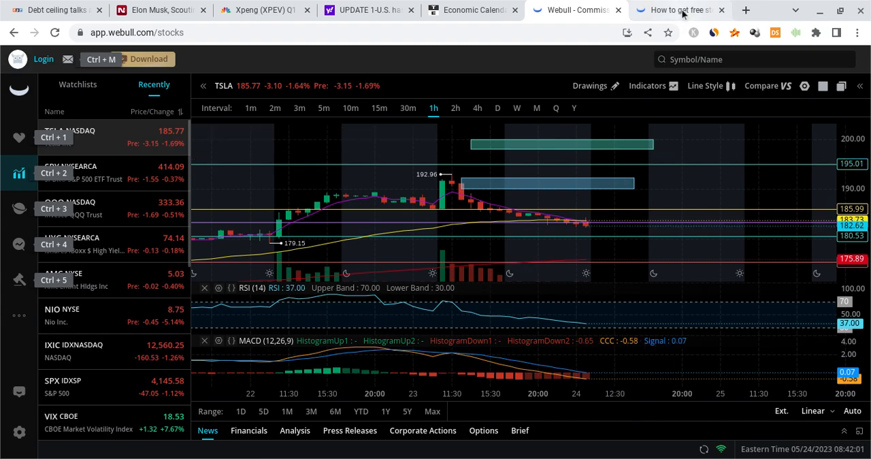
Review the Trading Economics calendar from Wednesday's US events (EIA oil stocks, FOMC minutes) toward Thursday May 25
click(678, 11)
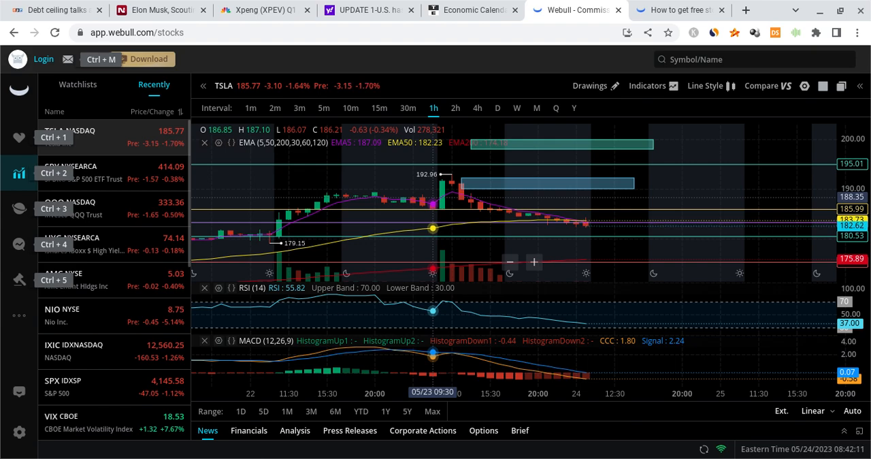
mouse_move(584, 231)
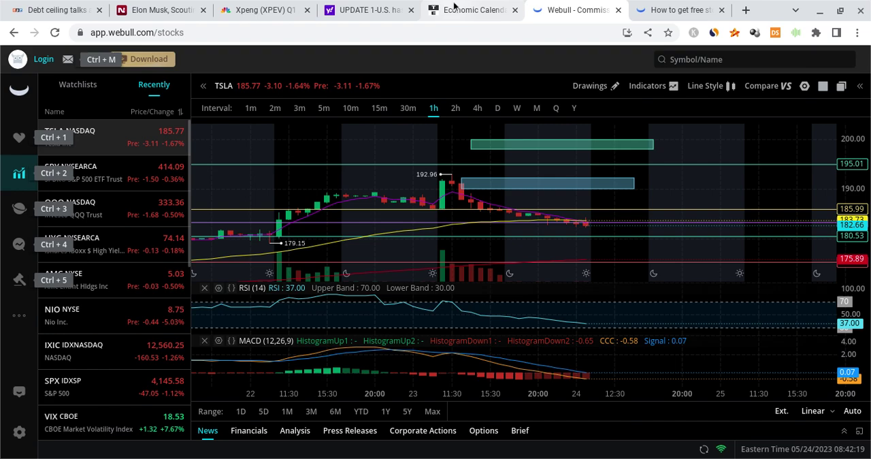
click(471, 11)
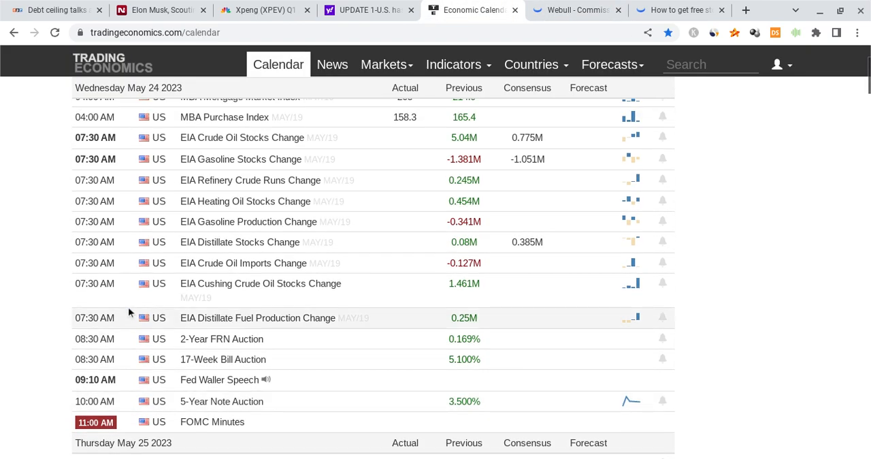
mouse_move(103, 234)
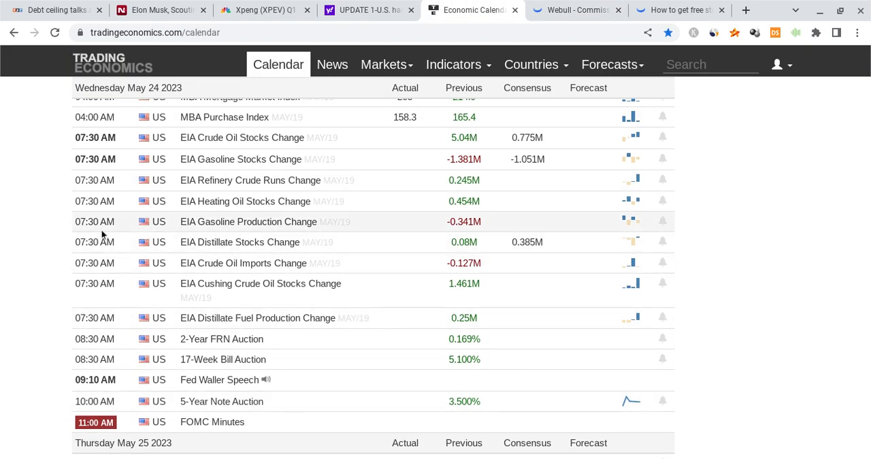
mouse_move(125, 211)
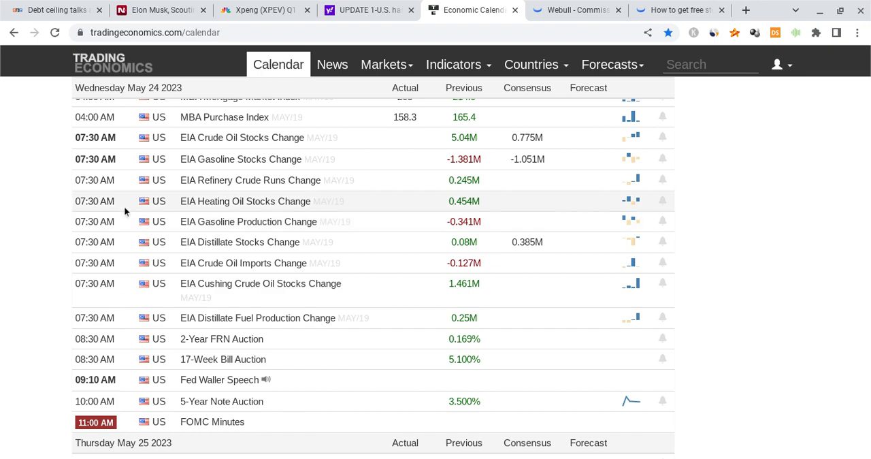
mouse_move(276, 137)
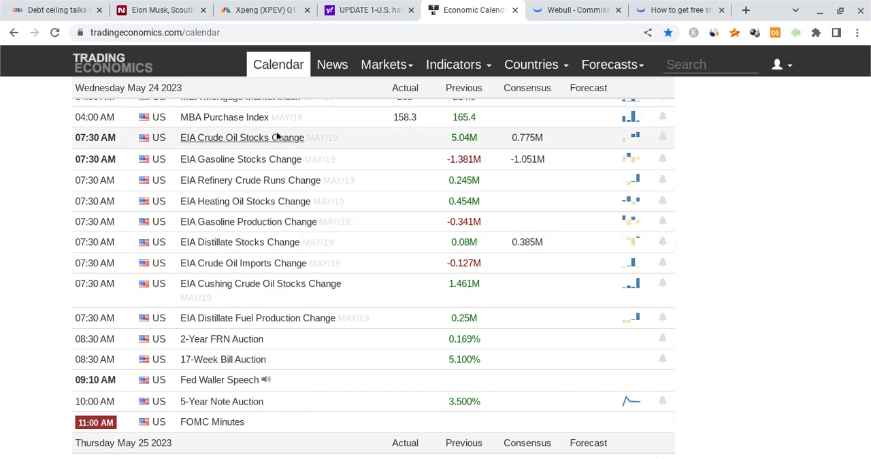
scroll(down, 3)
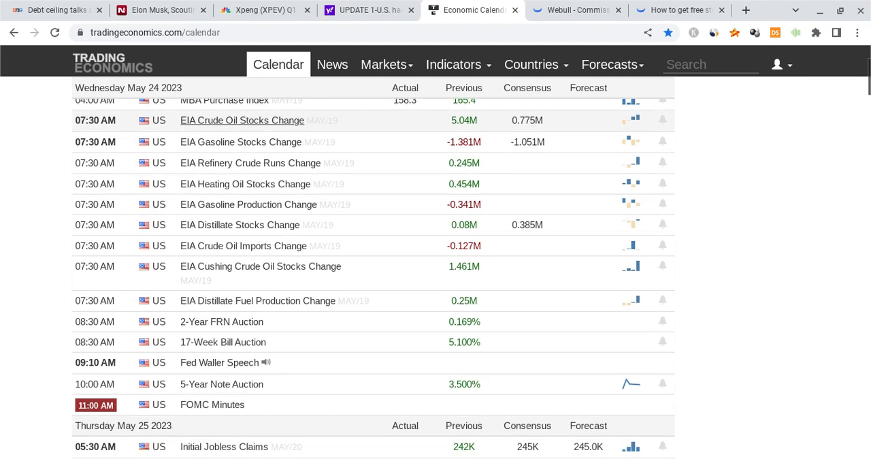
scroll(down, 3)
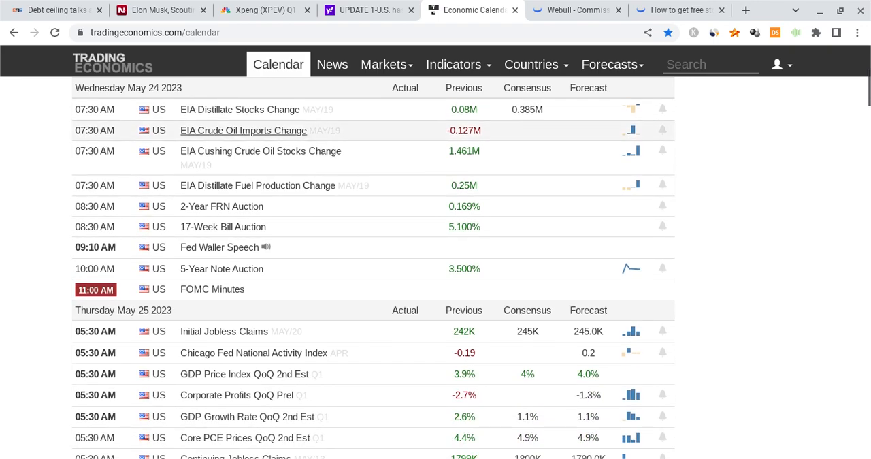
mouse_move(268, 161)
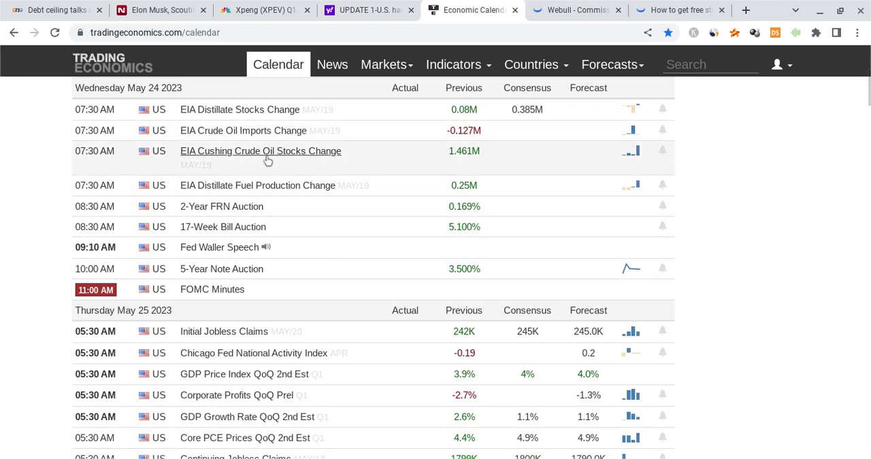
mouse_move(109, 250)
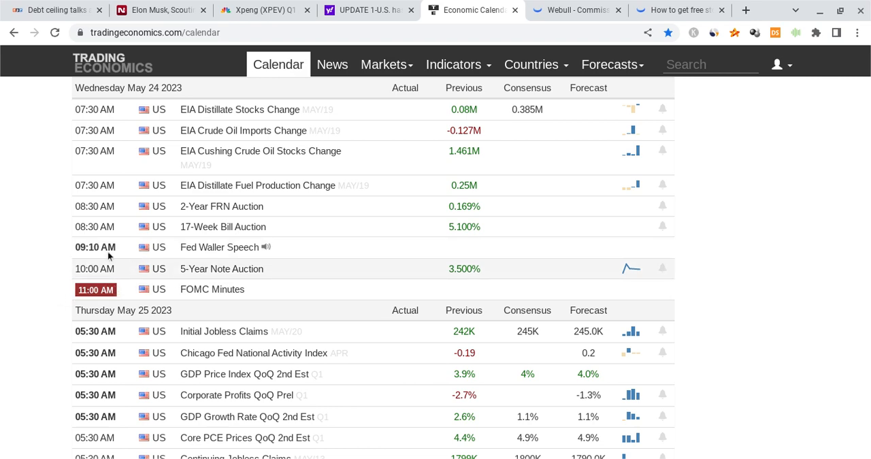
mouse_move(122, 280)
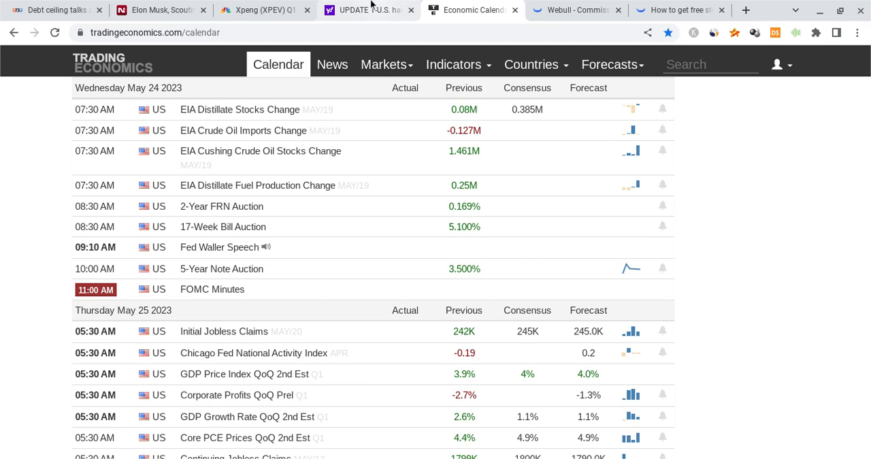
View the Reuters story 'U.S. has real concern about Tesla Autopilot driver interaction' dated May 23
click(379, 10)
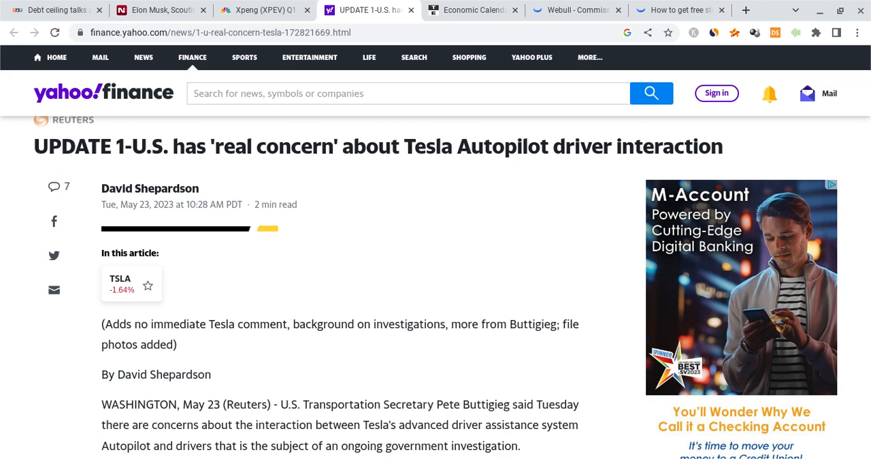
mouse_move(354, 217)
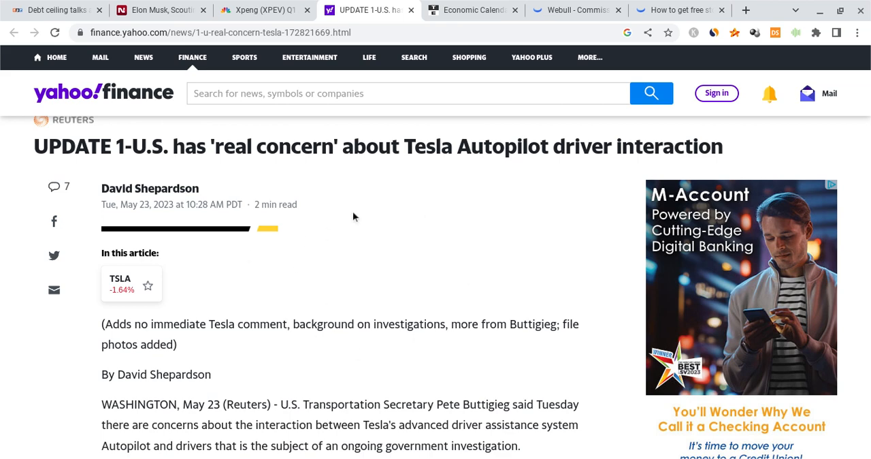
mouse_move(390, 217)
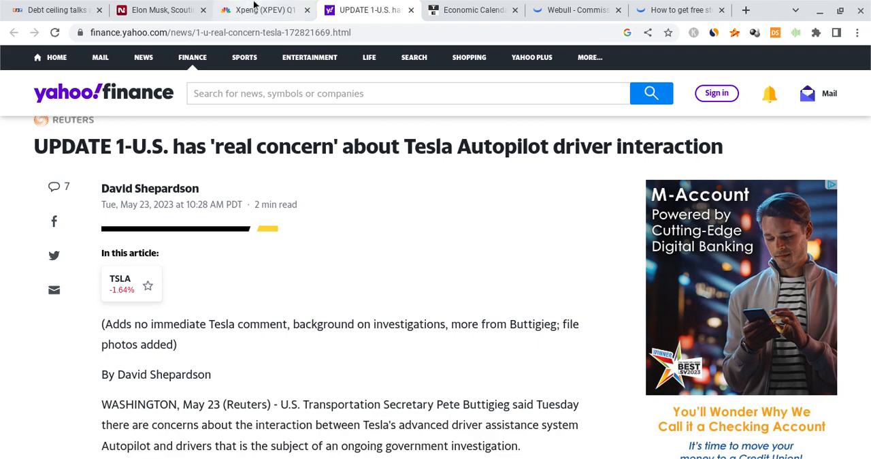
Read CNBC's Xpeng 5% share-dive story, then NDTV's piece on Musk scouting a Tesla factory in India
click(259, 11)
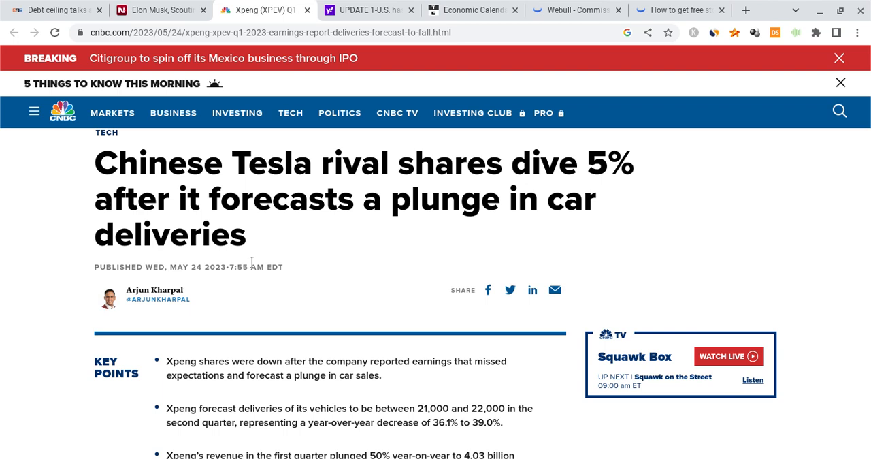
mouse_move(303, 236)
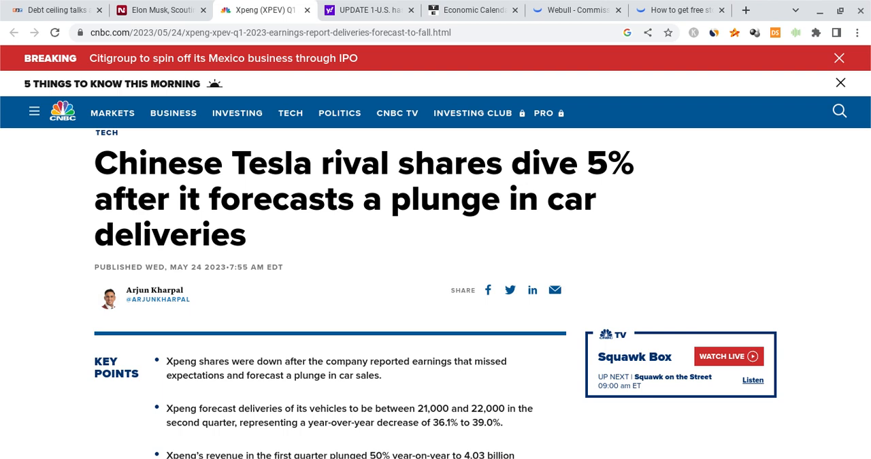
mouse_move(338, 212)
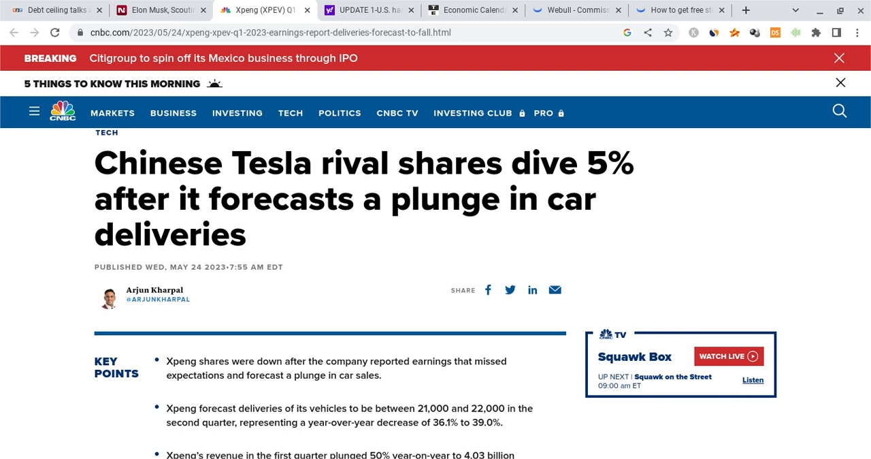
mouse_move(354, 184)
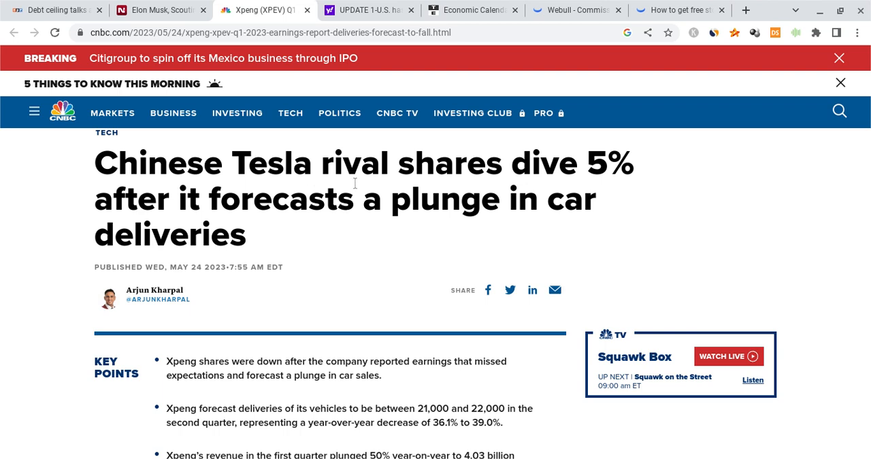
click(157, 10)
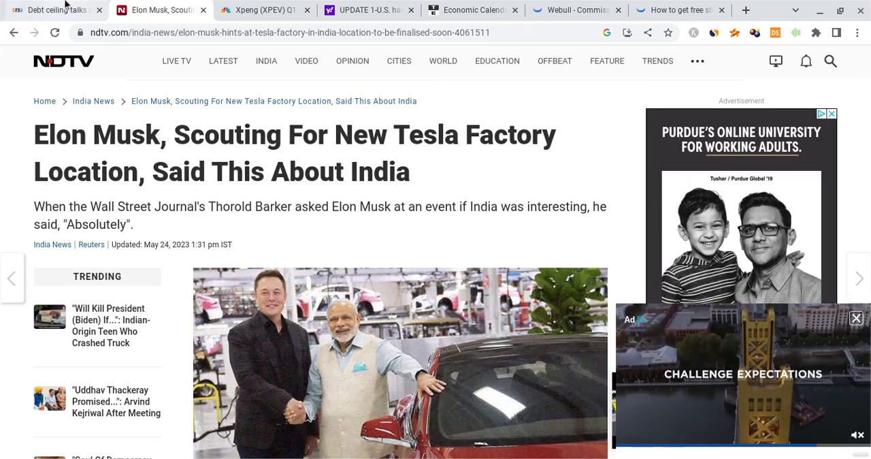
Read NPR's stalled debt ceiling talks article, then return to Webull's TSLA hourly chart
click(57, 10)
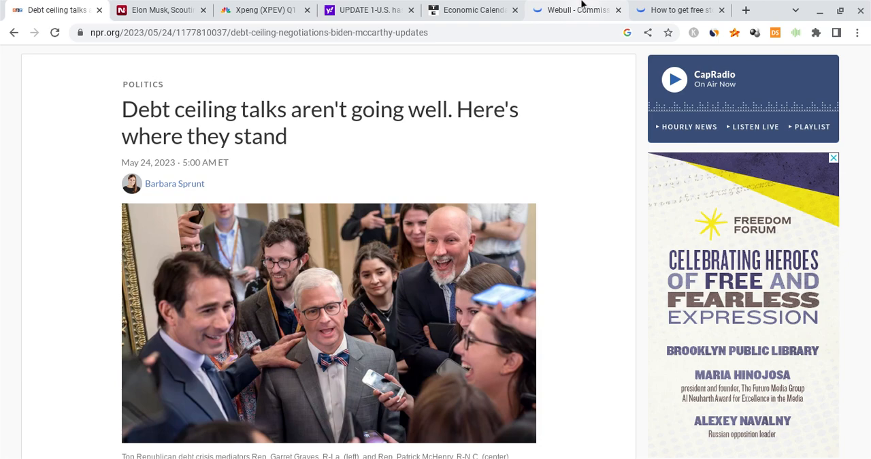
click(572, 9)
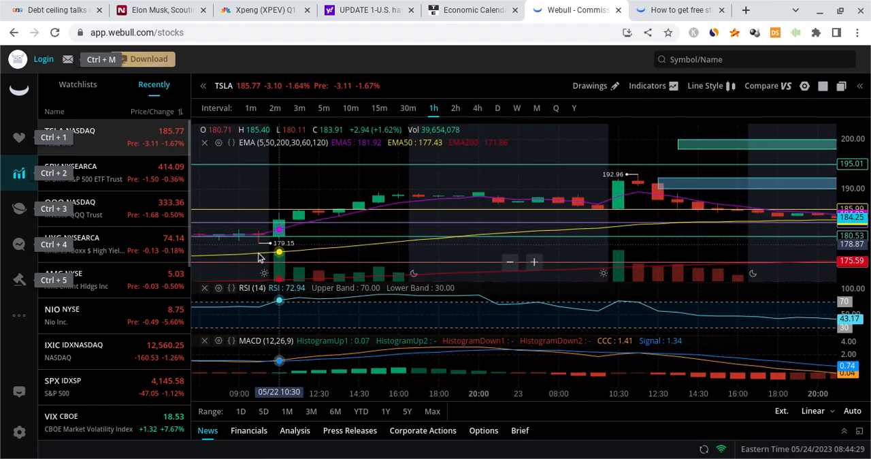
mouse_move(295, 240)
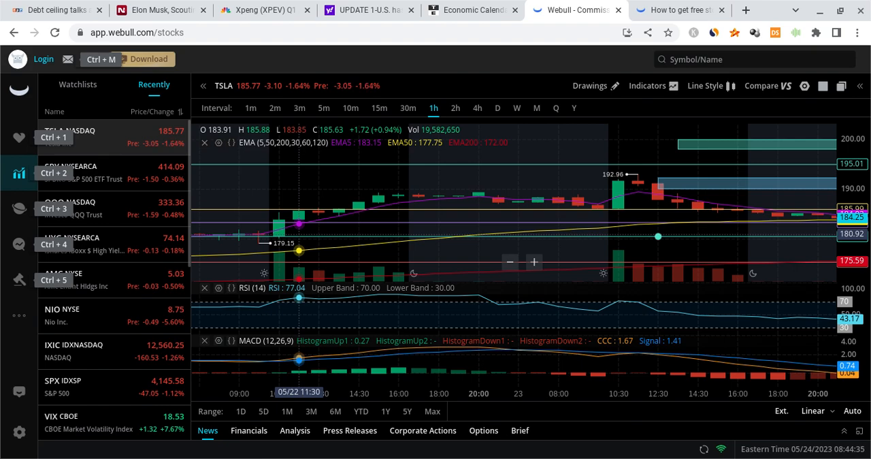
mouse_move(270, 229)
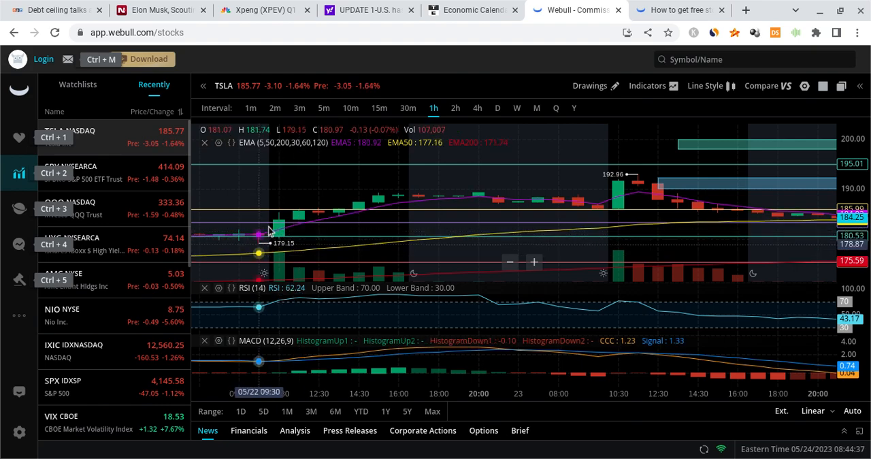
mouse_move(285, 243)
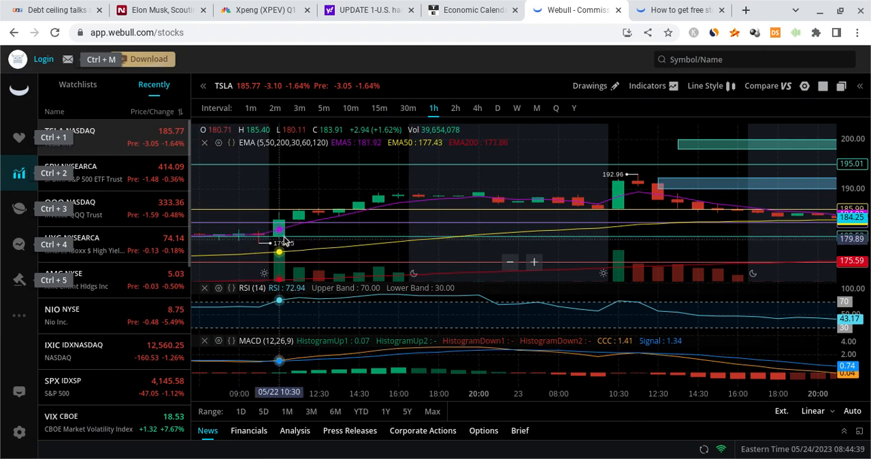
mouse_move(261, 229)
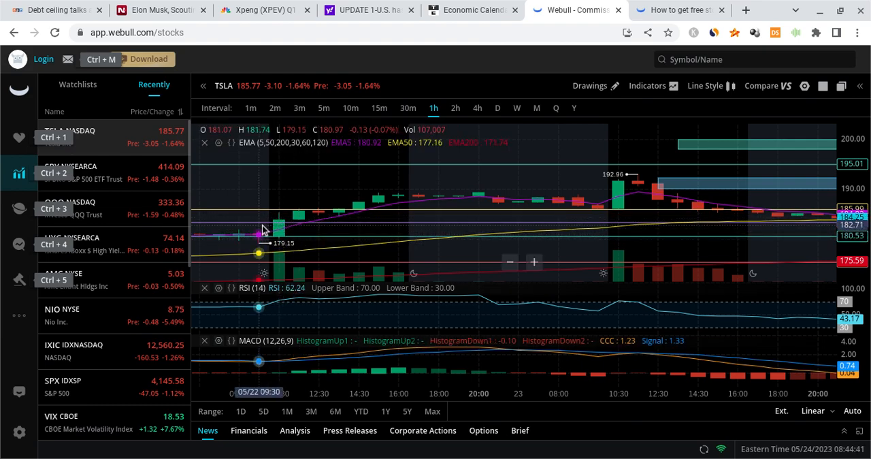
mouse_move(278, 245)
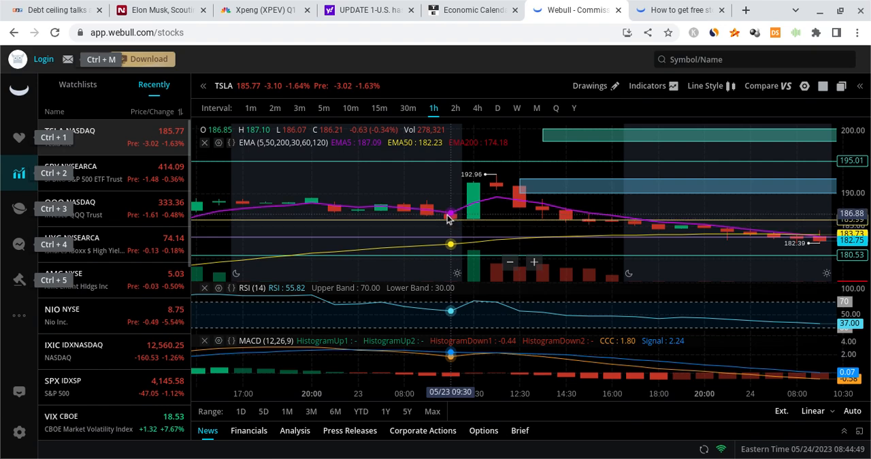
mouse_move(496, 170)
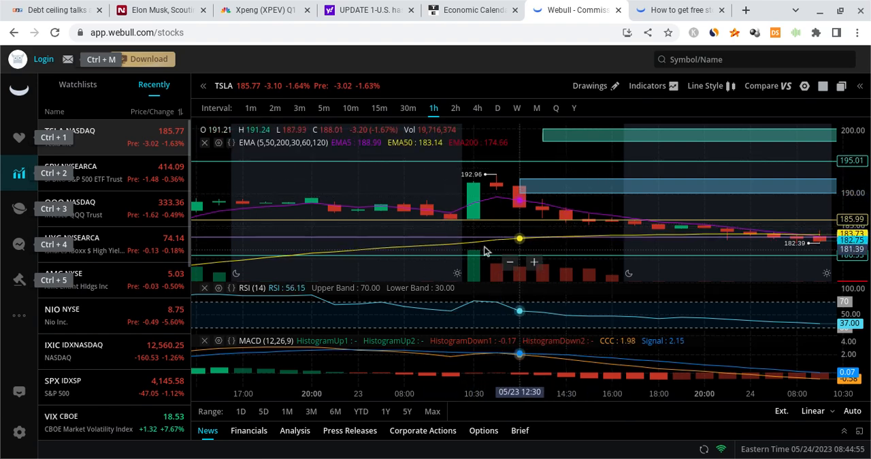
mouse_move(565, 211)
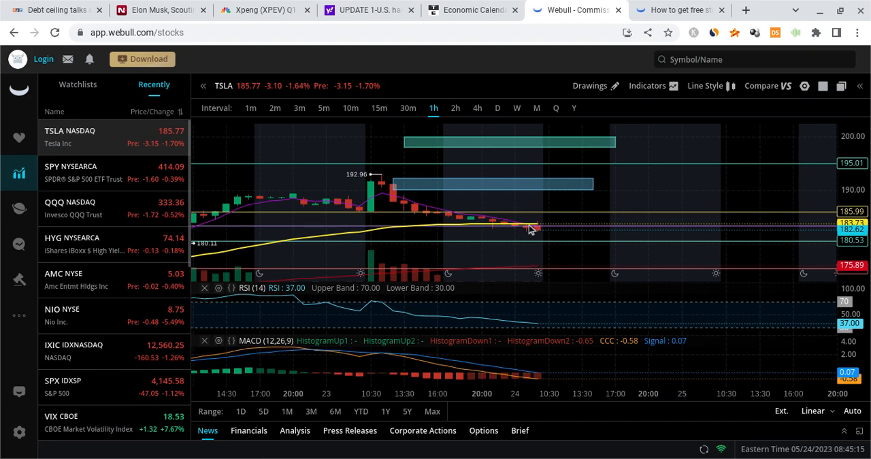
mouse_move(403, 226)
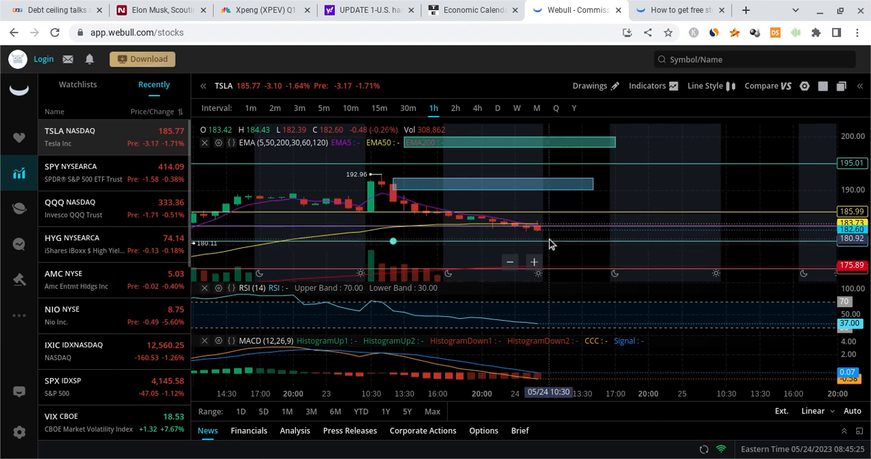
mouse_move(570, 243)
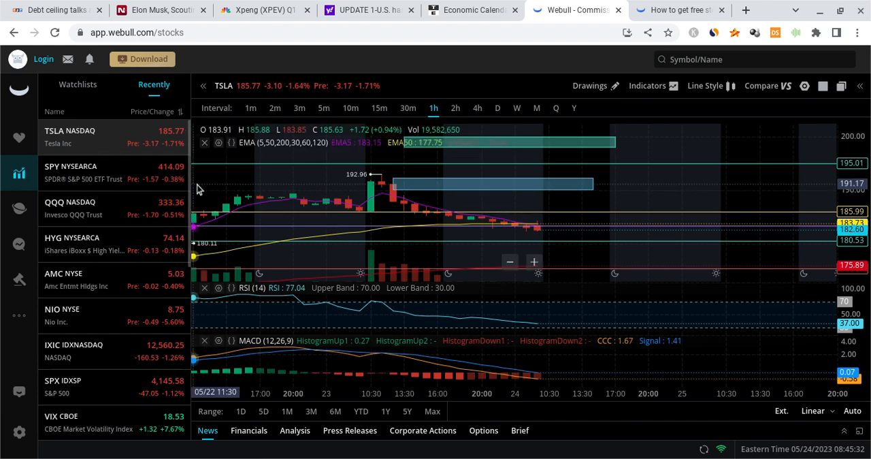
mouse_move(463, 185)
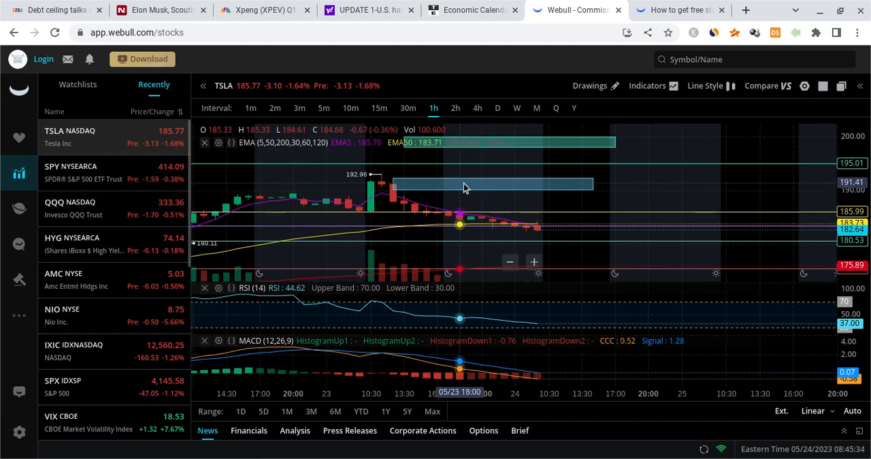
mouse_move(550, 245)
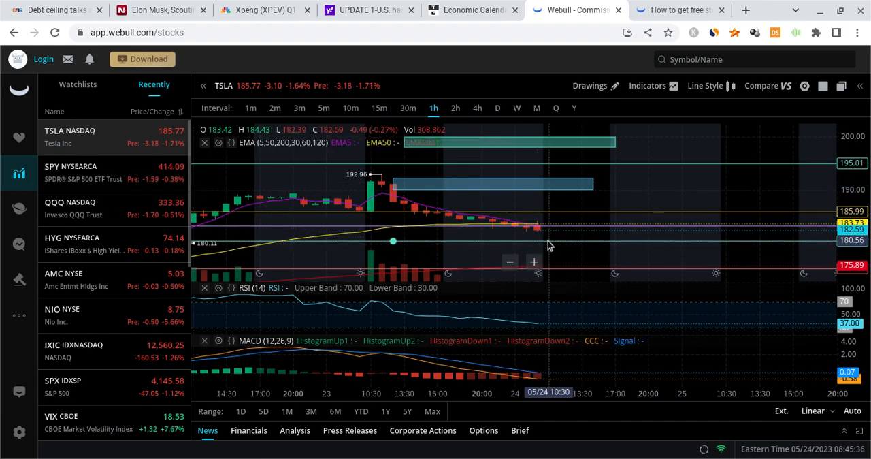
mouse_move(561, 258)
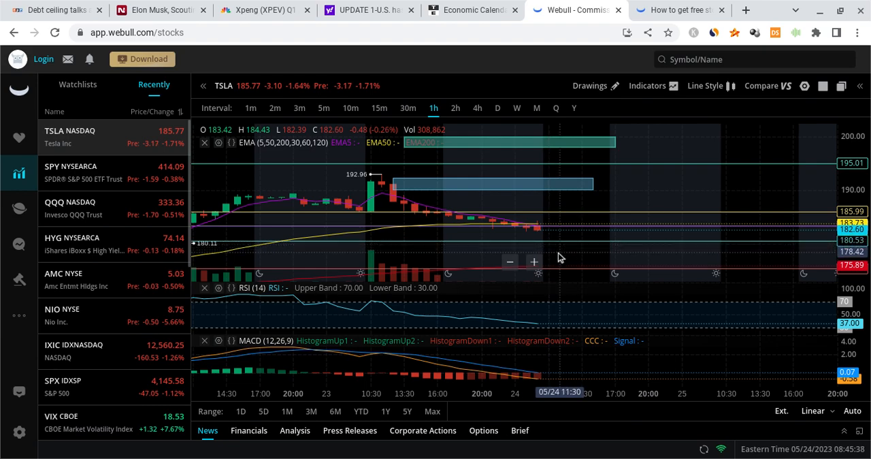
mouse_move(557, 253)
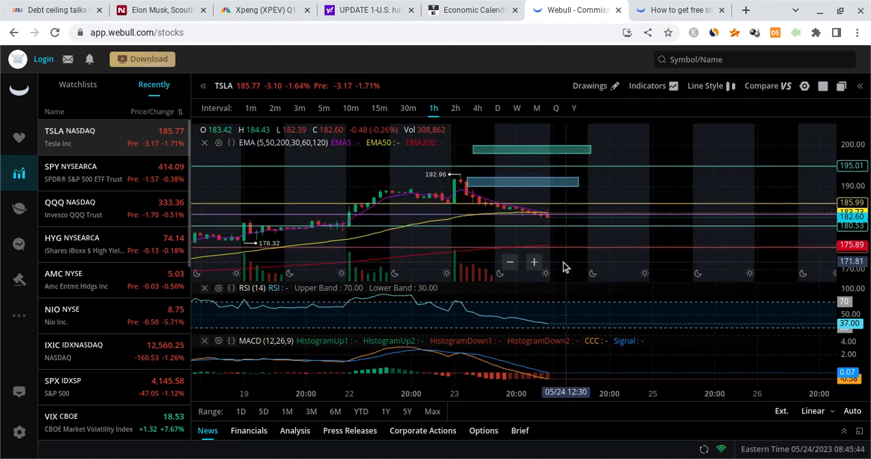
mouse_move(249, 245)
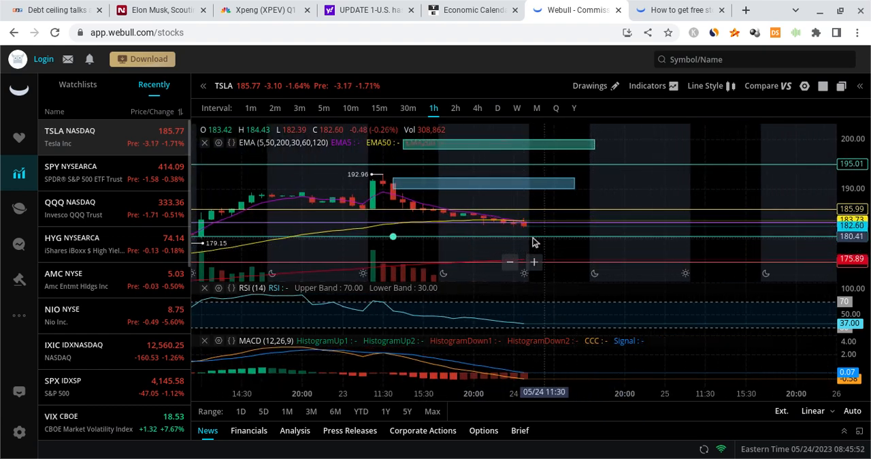
mouse_move(546, 236)
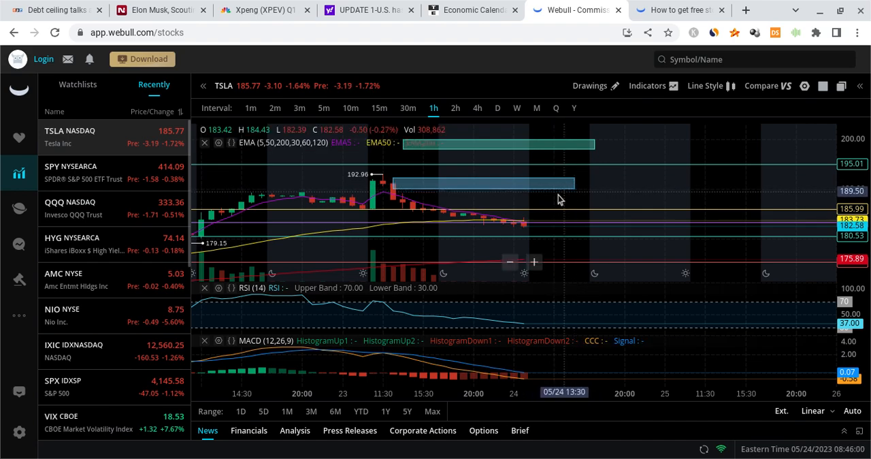
mouse_move(453, 207)
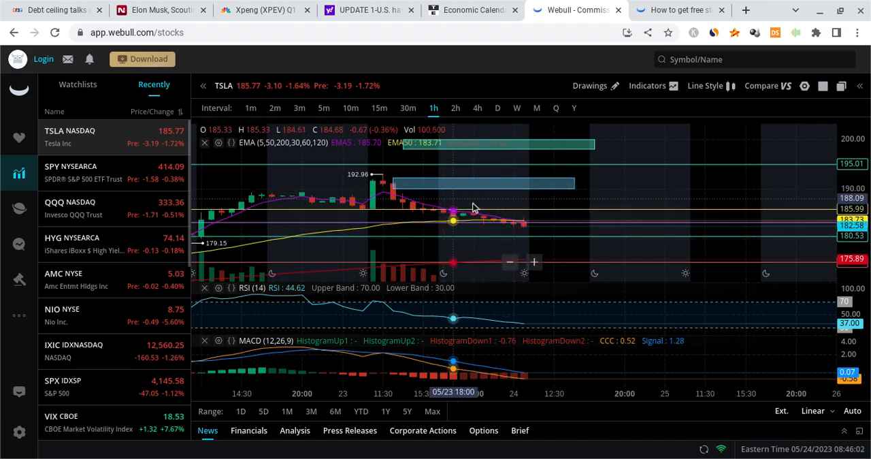
mouse_move(523, 221)
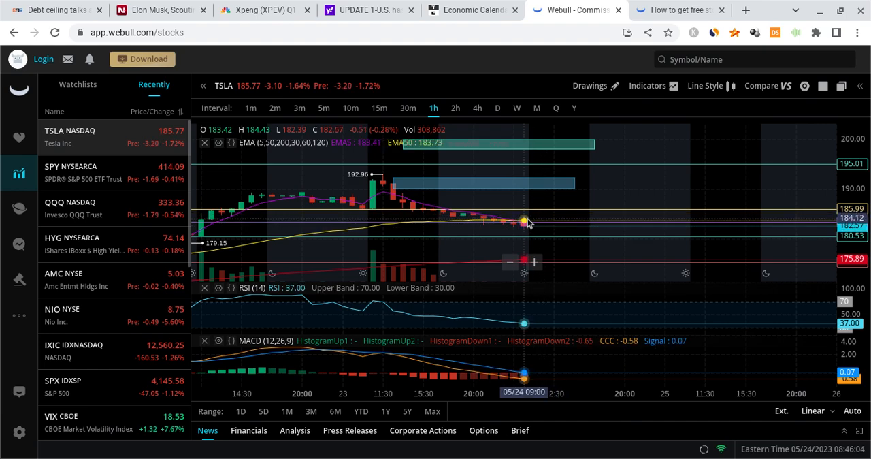
mouse_move(542, 223)
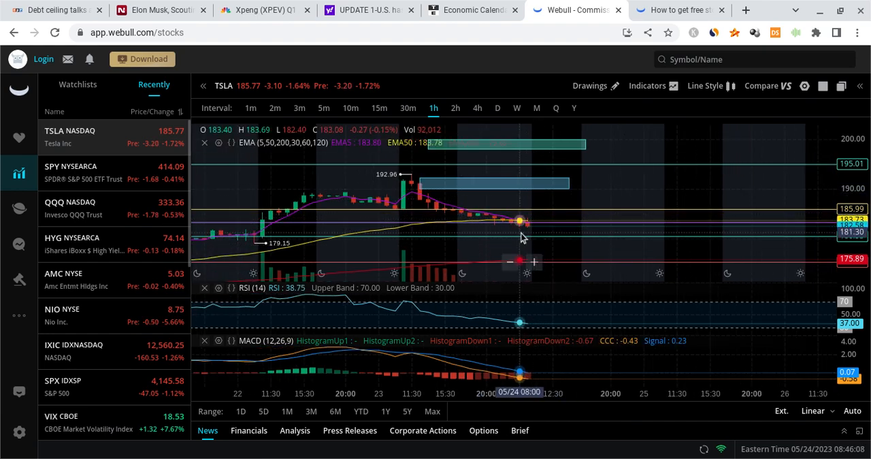
mouse_move(421, 236)
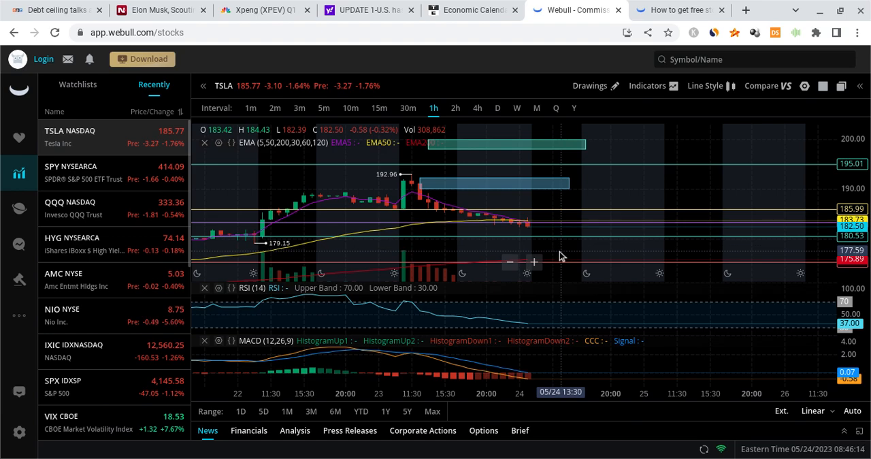
mouse_move(558, 245)
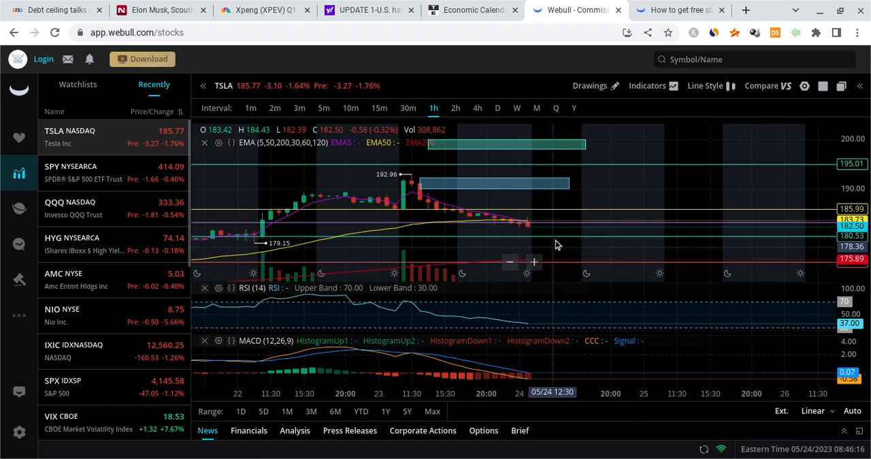
mouse_move(563, 248)
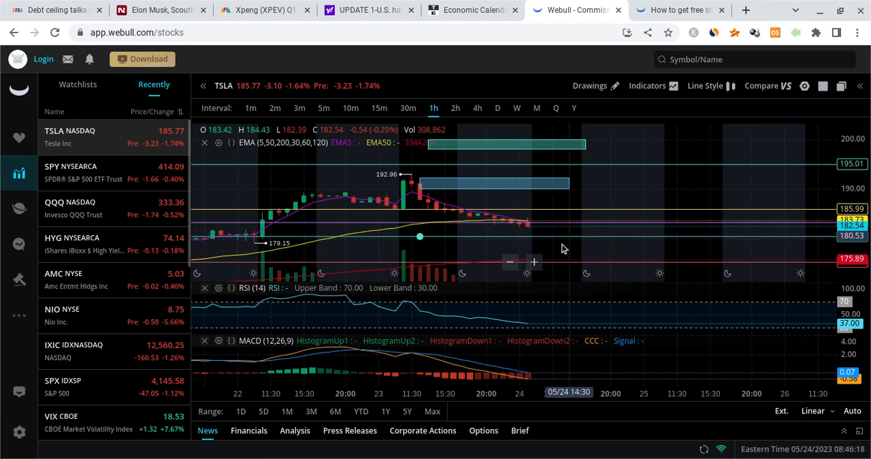
mouse_move(550, 235)
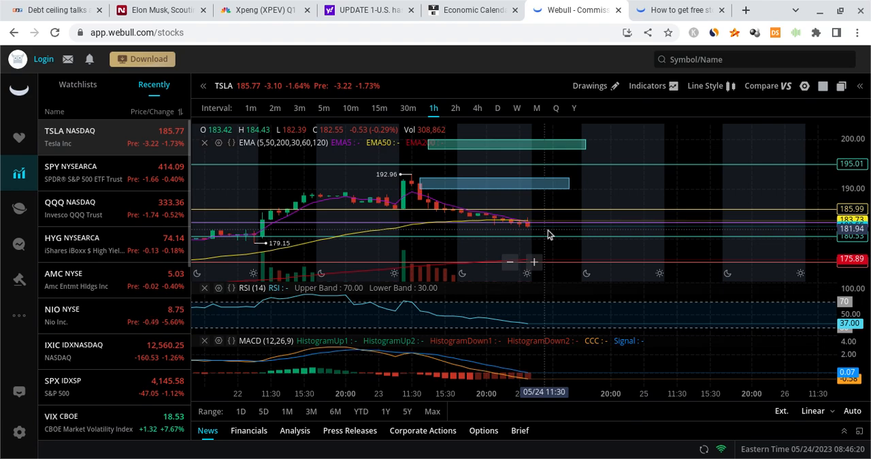